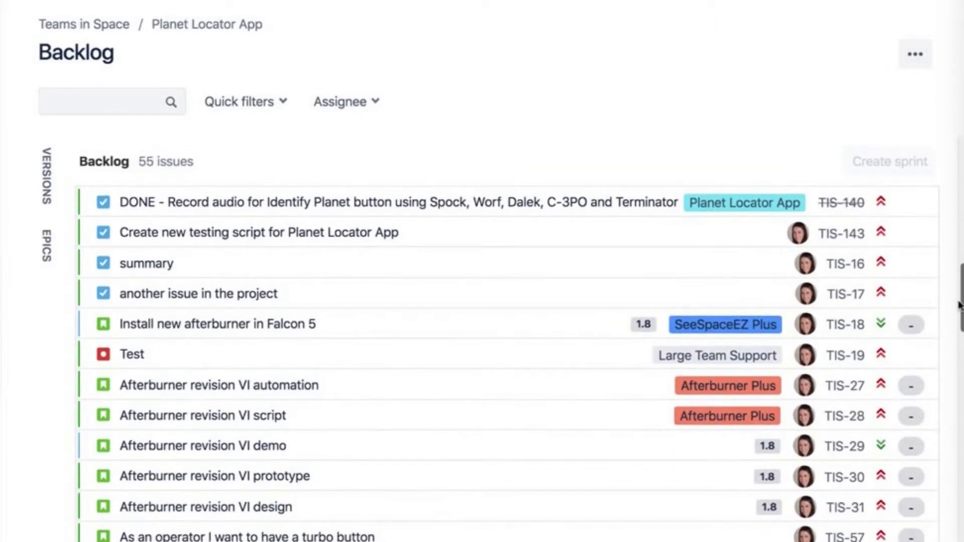
- Filter the Planet Locator App backlog to Only My Issues via the Quick filters dropdown
{"action": "scroll", "scroll_direction": "down", "scroll_amount": 3}
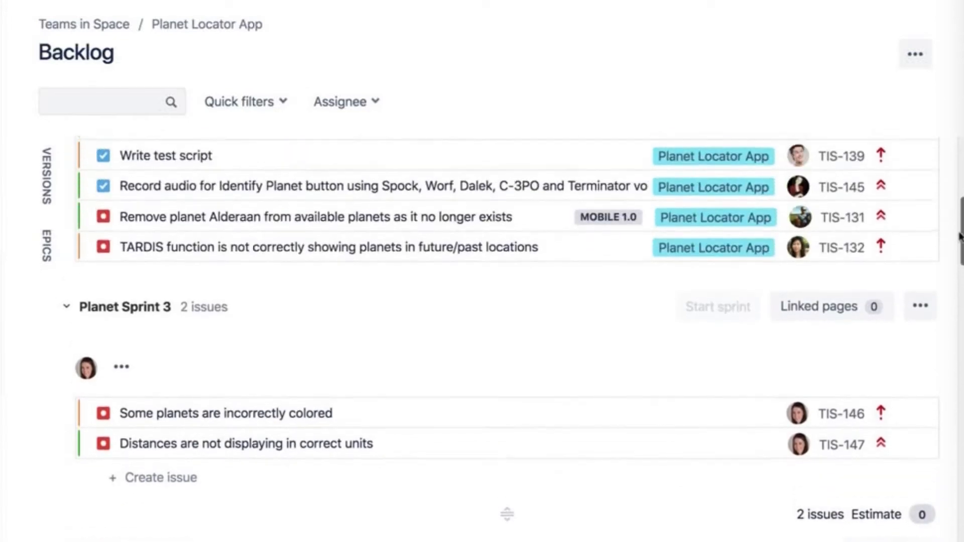
{"action": "left_click", "coordinate": [244, 100]}
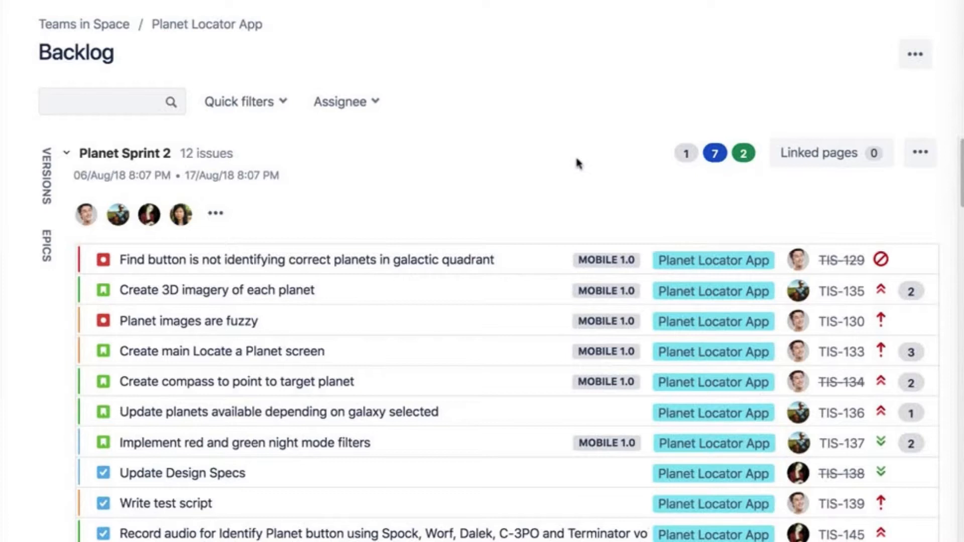
{"action": "left_click", "coordinate": [240, 101]}
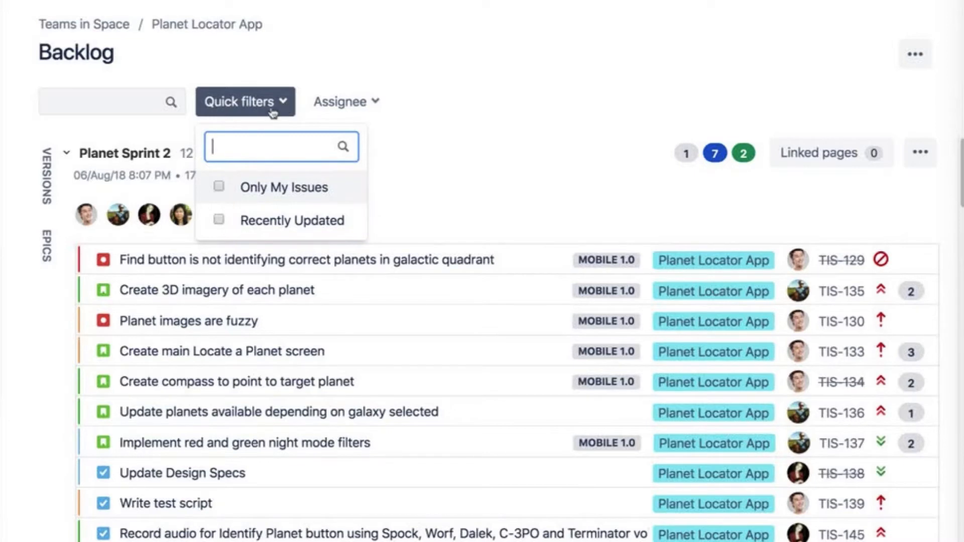
{"action": "left_click", "coordinate": [218, 188]}
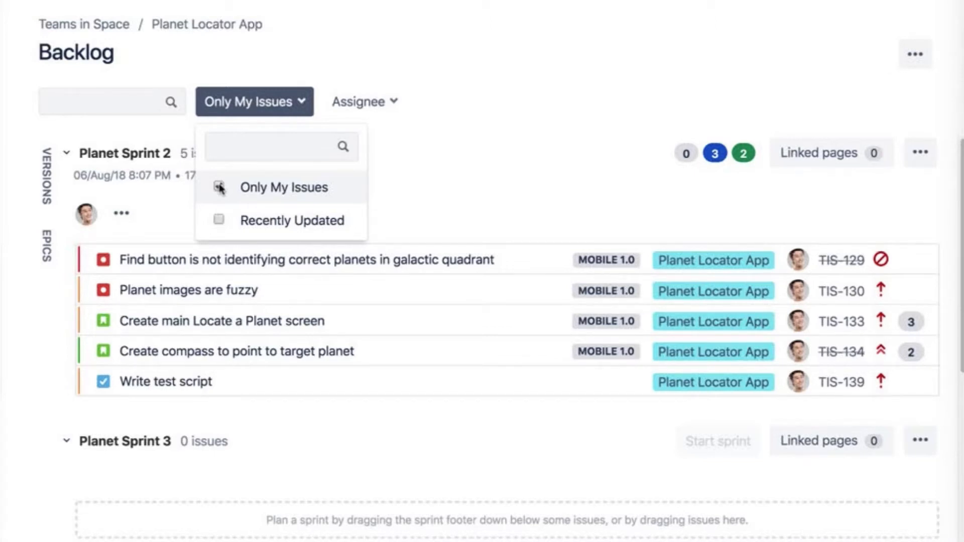
{"action": "left_click", "coordinate": [219, 187]}
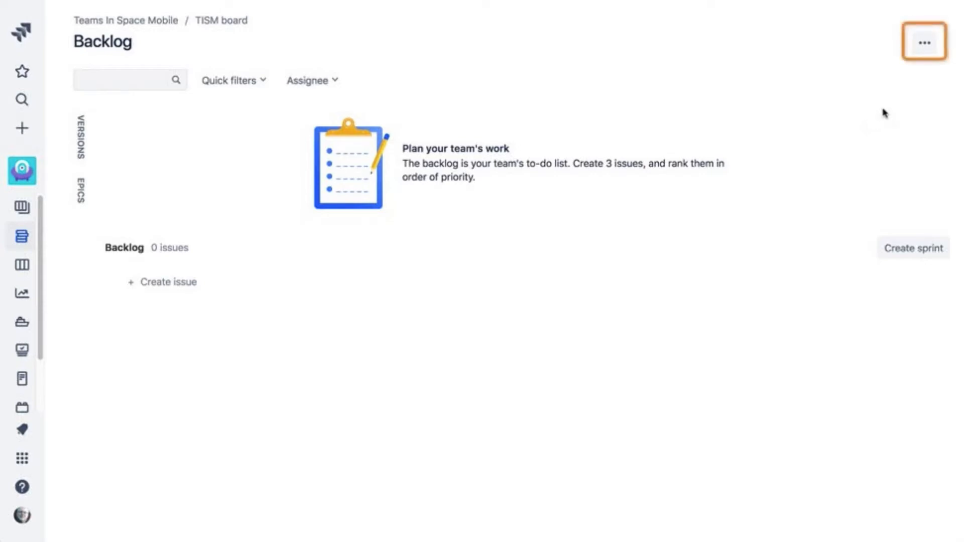
- Reach the Quick Filters section of the TISM board settings
{"action": "left_click", "coordinate": [924, 42]}
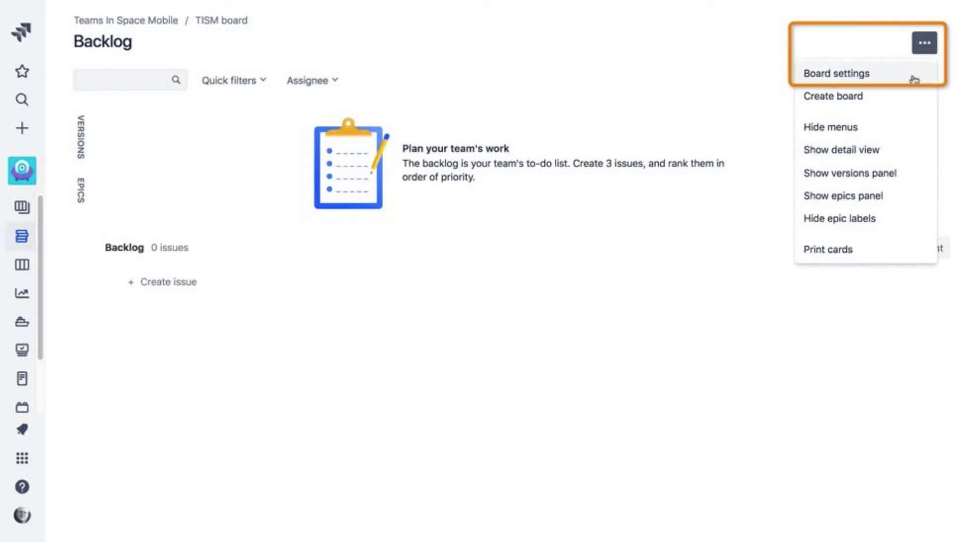
{"action": "left_click", "coordinate": [836, 72]}
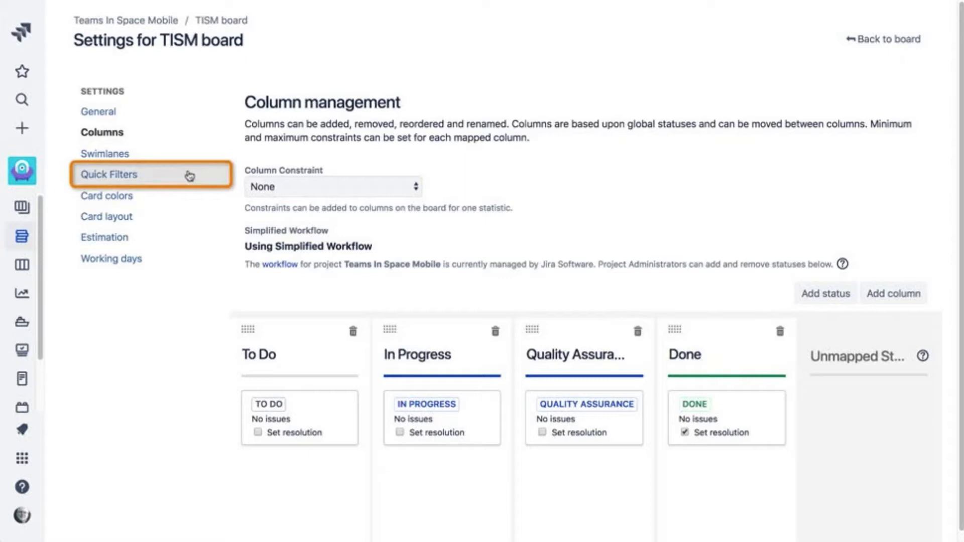
{"action": "left_click", "coordinate": [108, 174]}
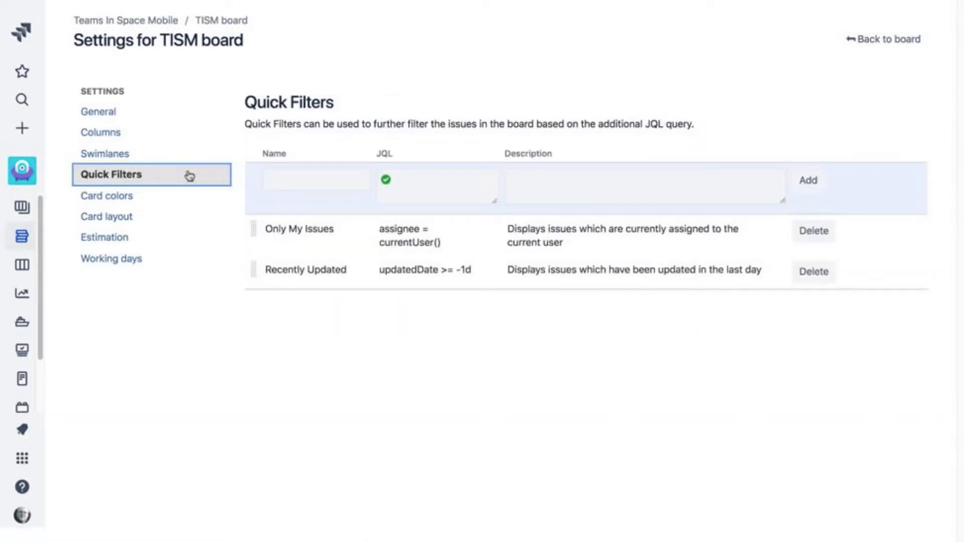
- Add a Critical quick filter with JQL priority=critical, described as only issues with a priority of critical
{"action": "left_click", "coordinate": [315, 180]}
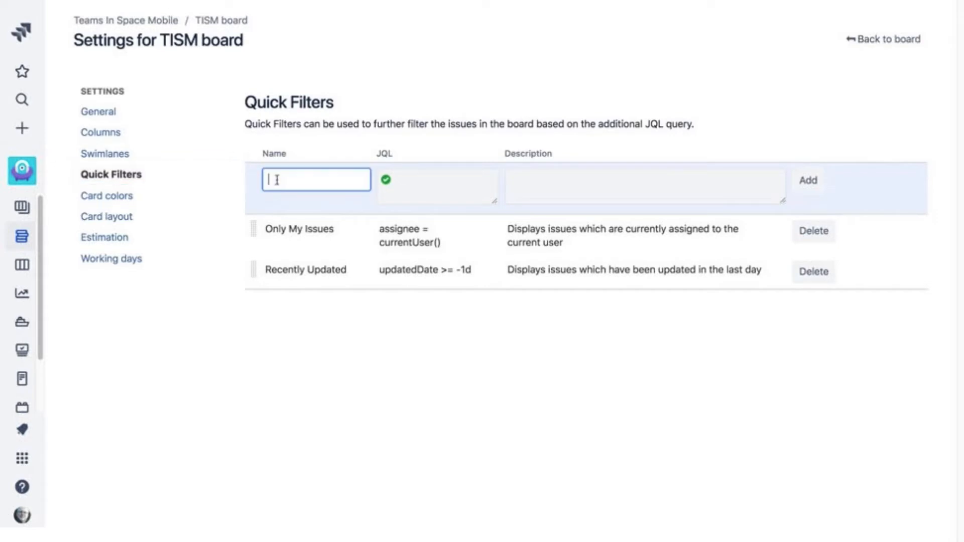
{"action": "type", "text": "Criti"}
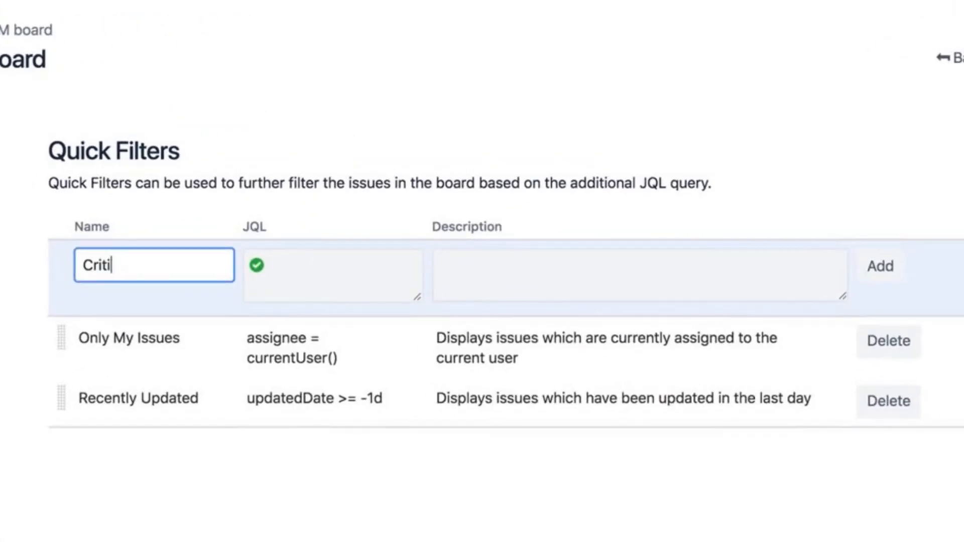
{"action": "type", "text": "cal"}
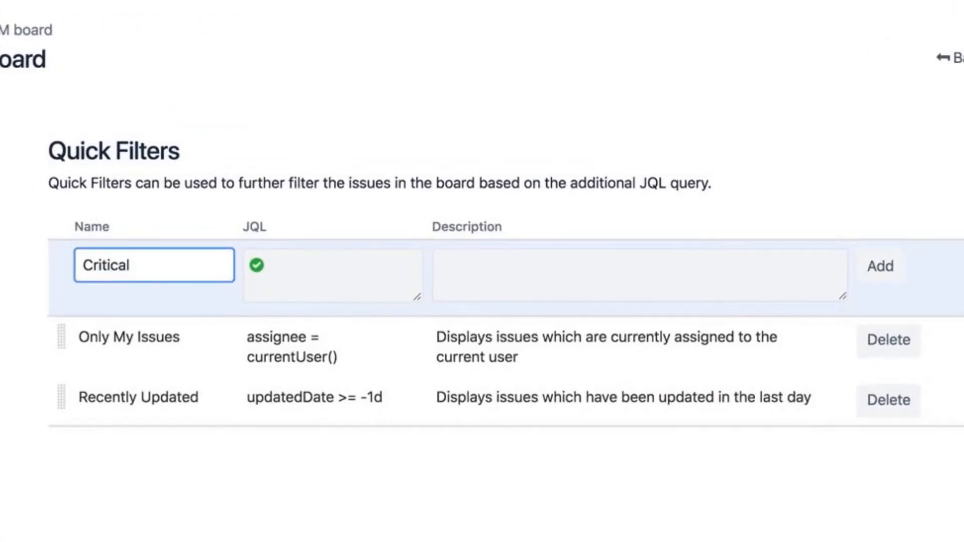
{"action": "type", "text": "p"}
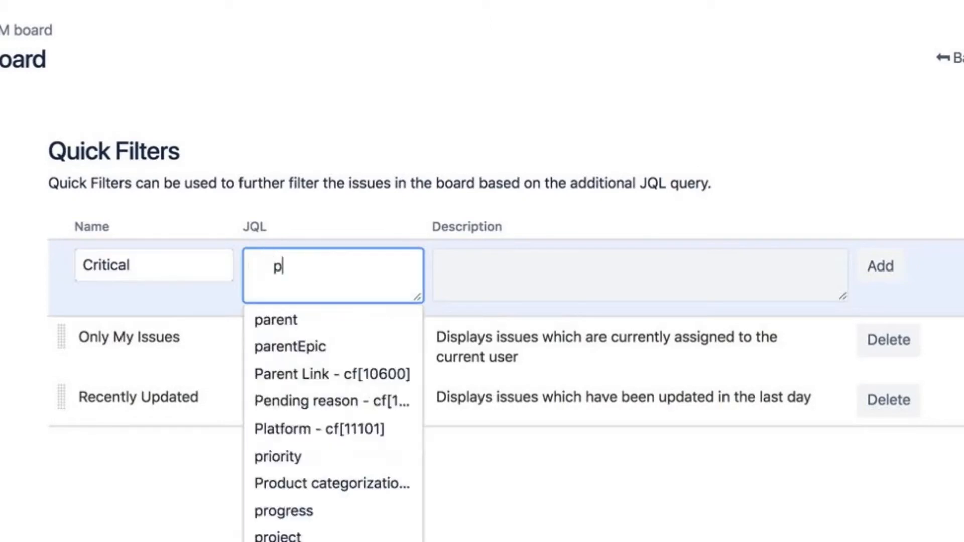
{"action": "type", "text": "riority=cr"}
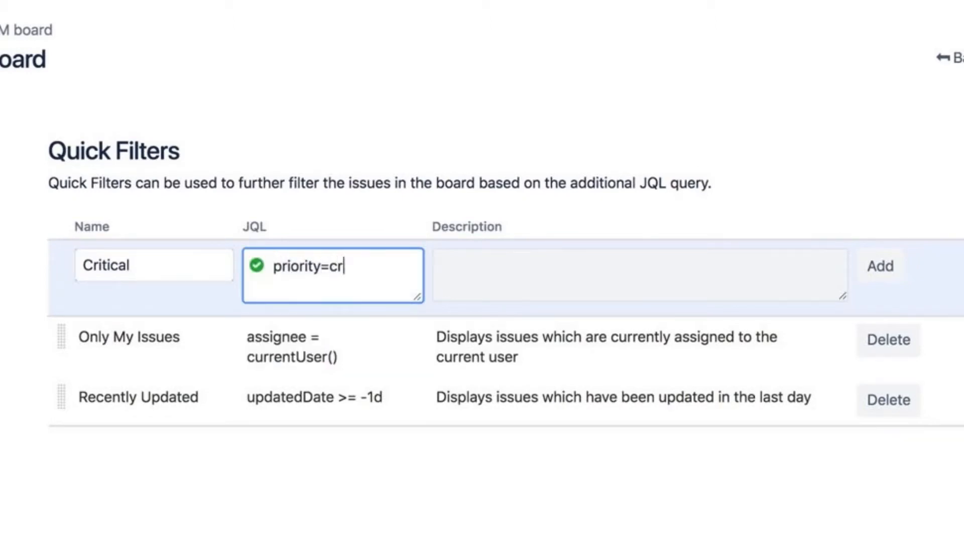
{"action": "type", "text": "itical"}
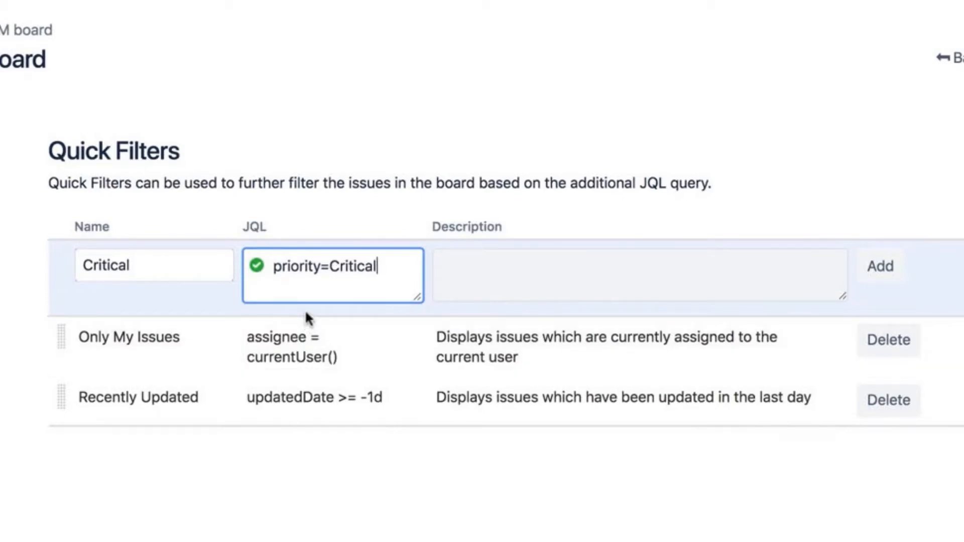
{"action": "type", "text": "Only issues with a priority"}
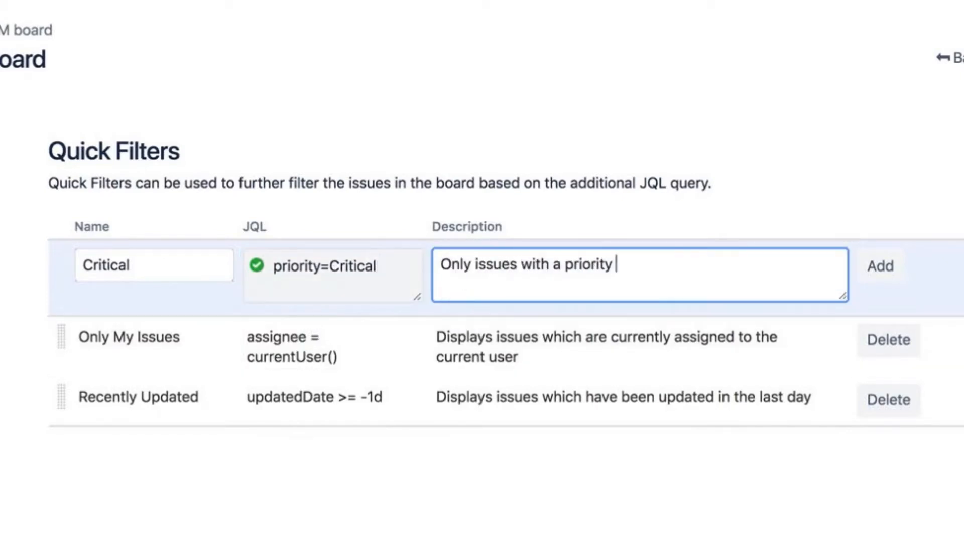
{"action": "type", "text": "of critical"}
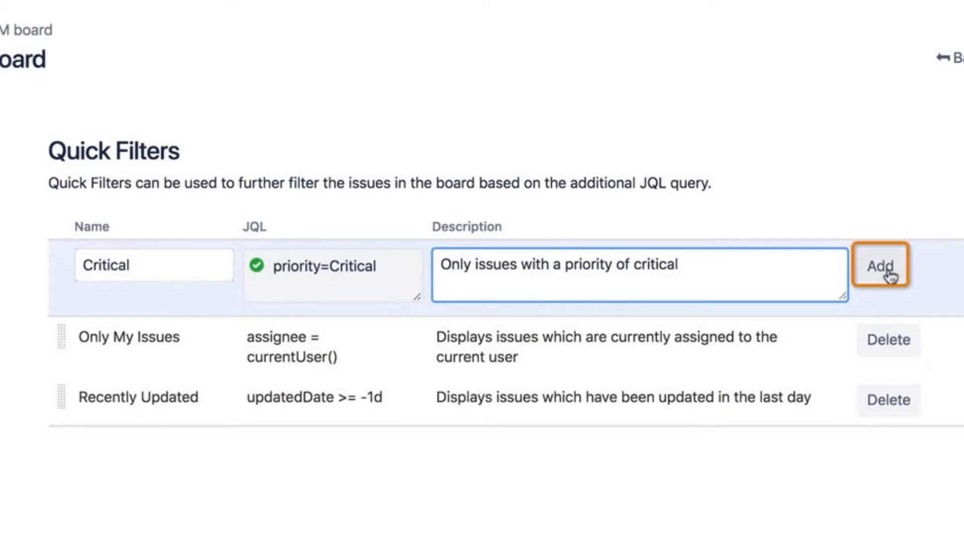
{"action": "left_click", "coordinate": [880, 266]}
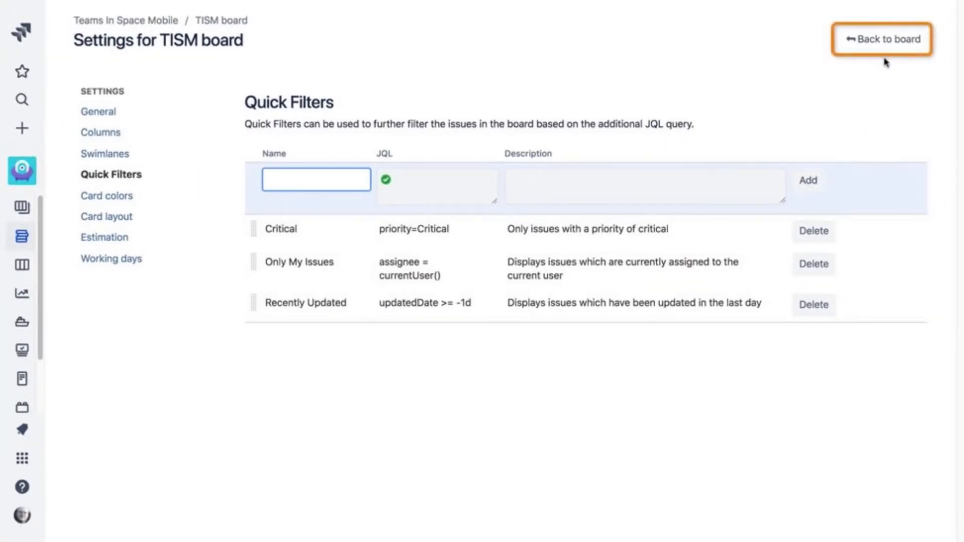
{"action": "left_click", "coordinate": [881, 39]}
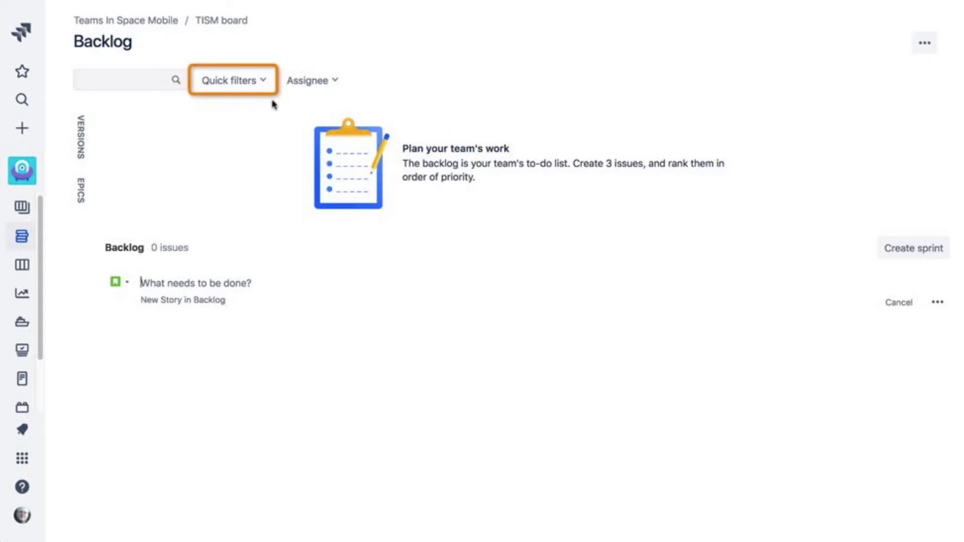
{"action": "left_click", "coordinate": [232, 81]}
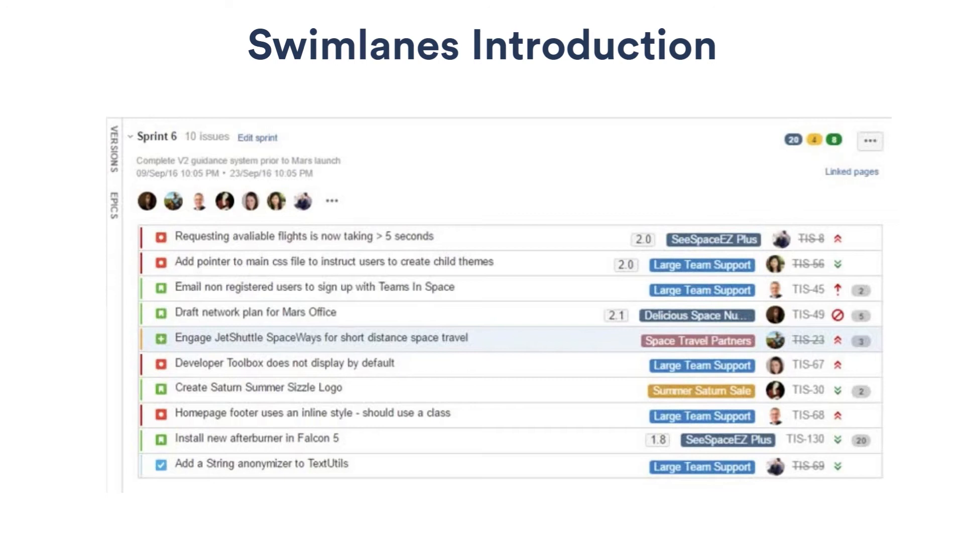
{"action": "mouse_move", "coordinate": [114, 156]}
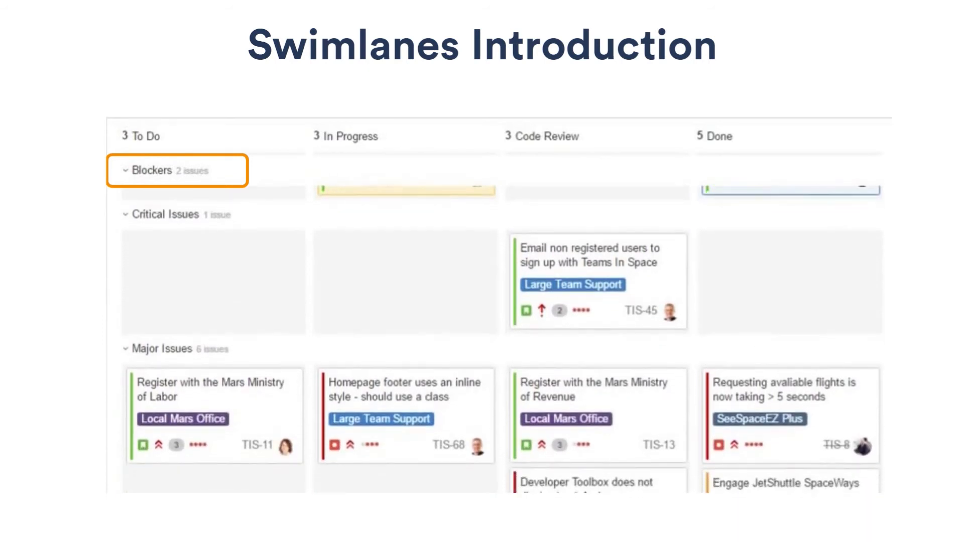
- Show the TISM board's Active sprints view from the project sidebar
{"action": "left_click", "coordinate": [125, 171]}
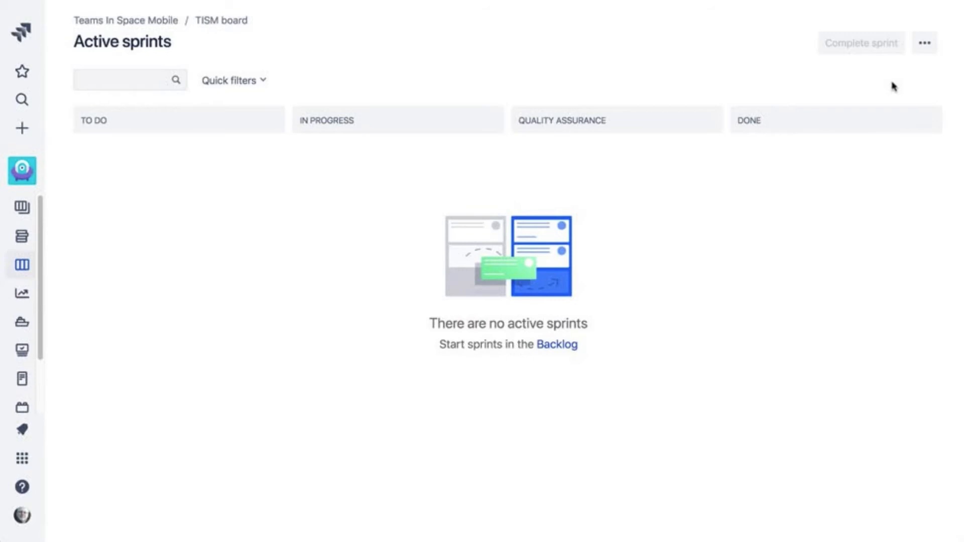
- Reach the Swimlanes section of TISM board settings and show the Base Swimlanes on choices
{"action": "left_click", "coordinate": [924, 43]}
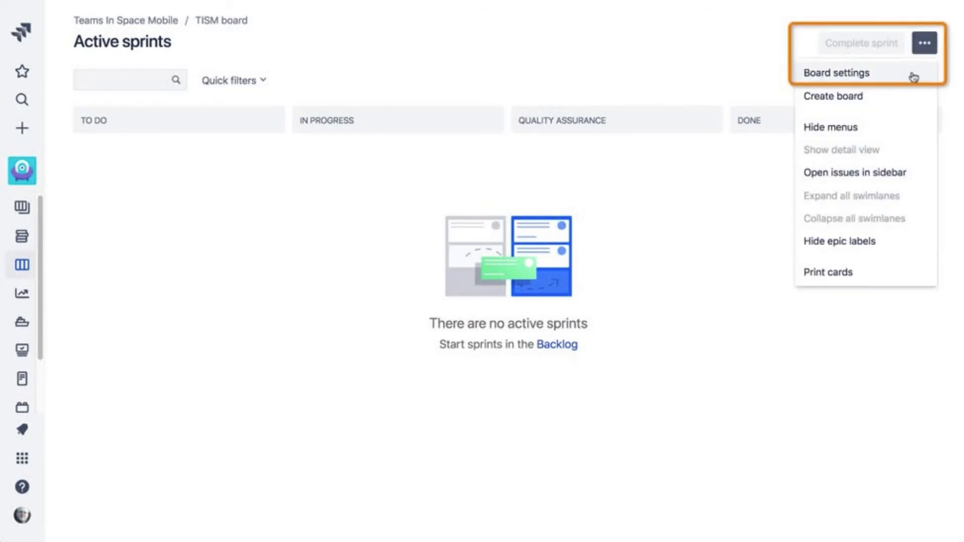
{"action": "left_click", "coordinate": [836, 72]}
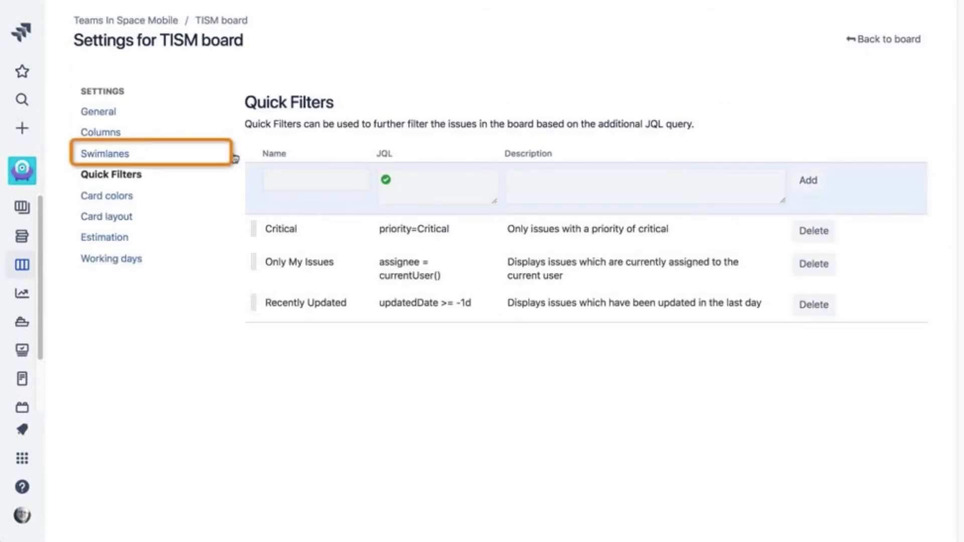
{"action": "left_click", "coordinate": [105, 153]}
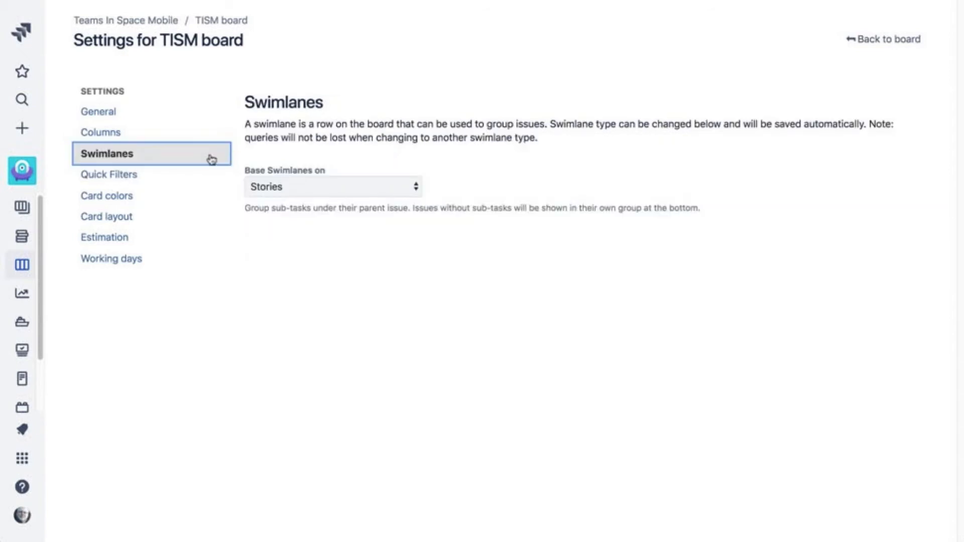
{"action": "left_click", "coordinate": [330, 187]}
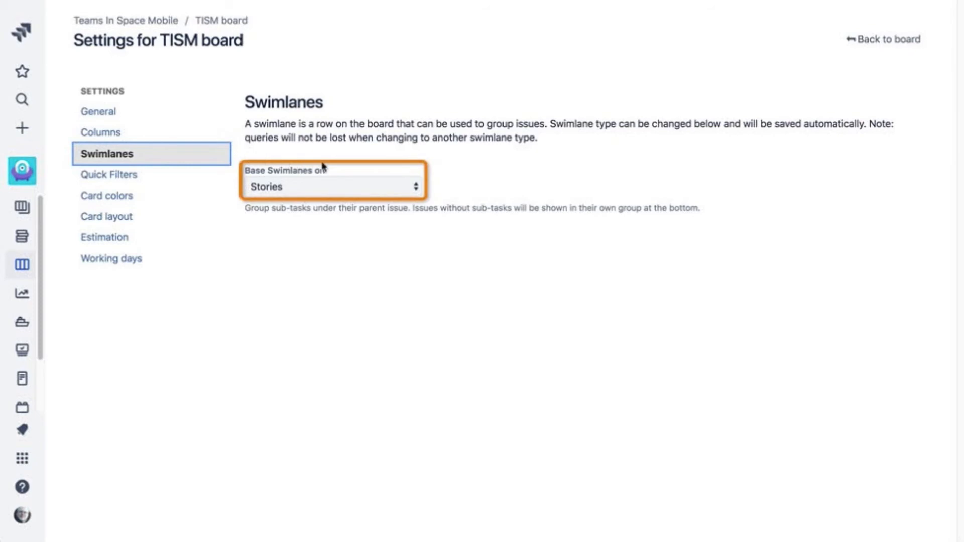
{"action": "left_click", "coordinate": [331, 187]}
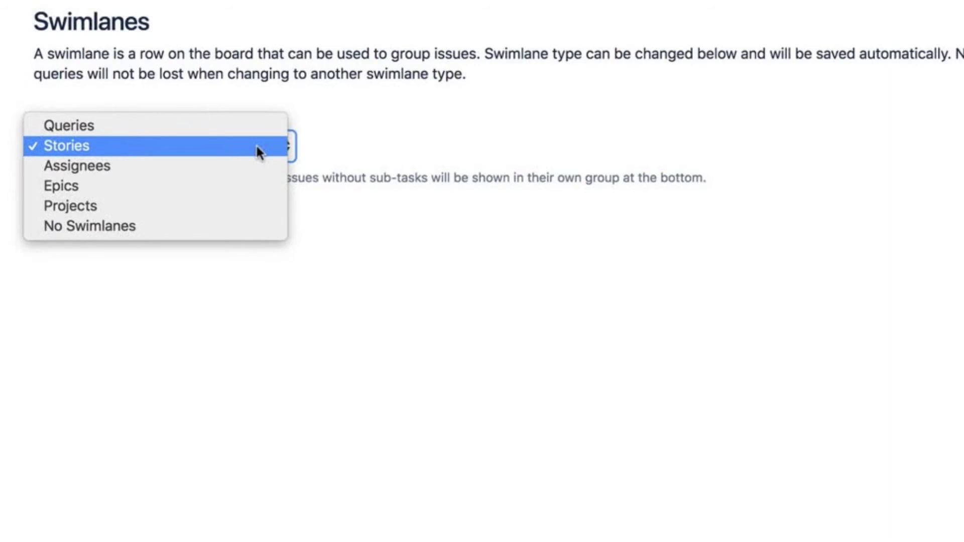
- Base swimlanes on Queries and name a new lane Blockers
{"action": "left_click", "coordinate": [66, 146]}
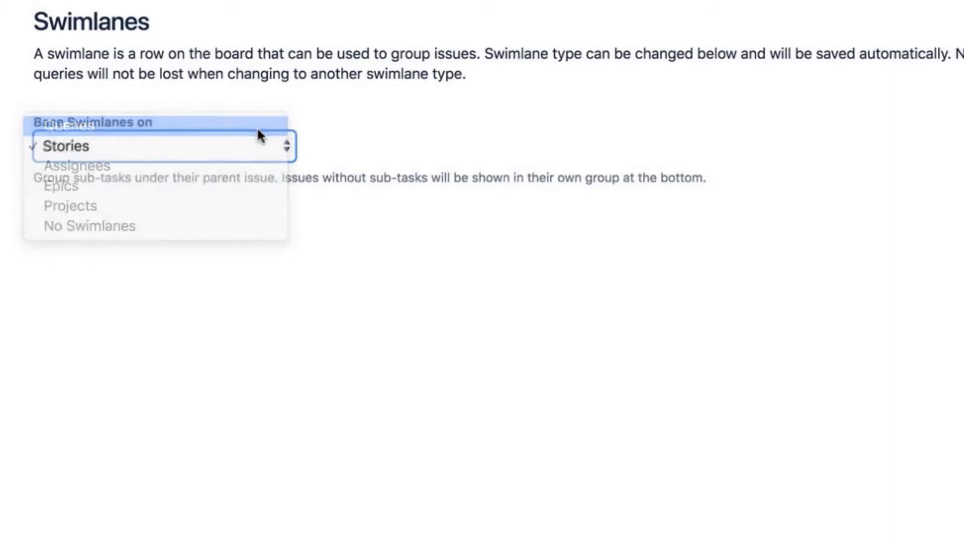
{"action": "left_click", "coordinate": [67, 121]}
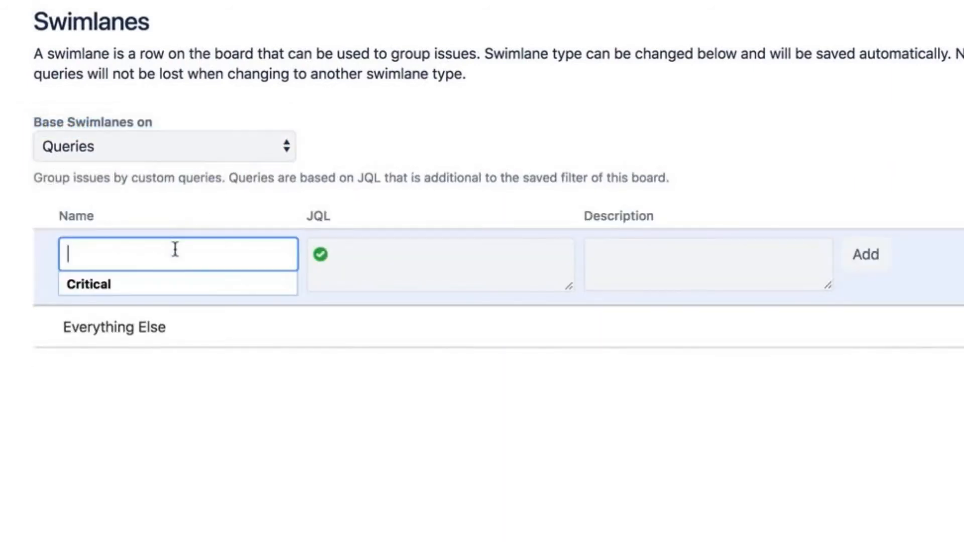
{"action": "type", "text": "Blockers"}
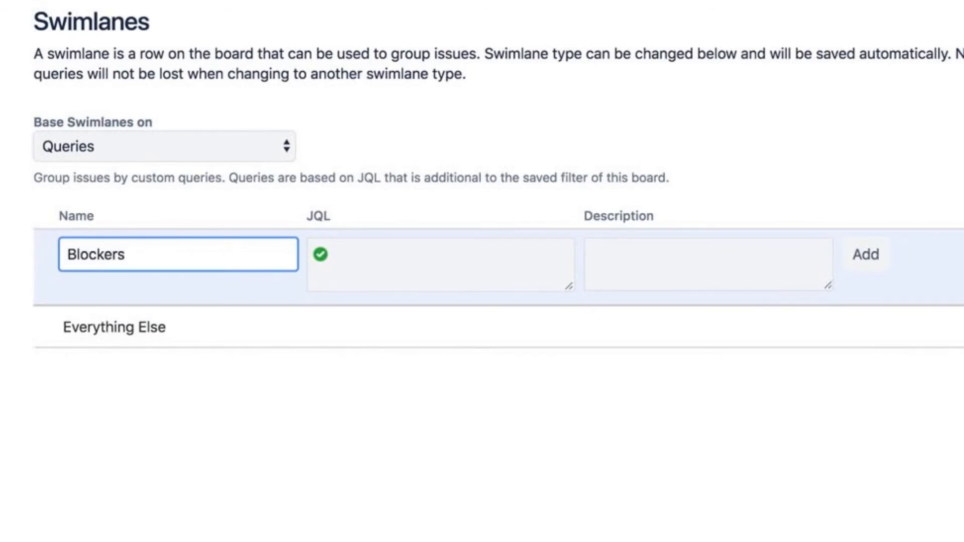
- Give the Blockers lane JQL priority=Blocker and begin its description 'Priority equals'
{"action": "left_click", "coordinate": [439, 263]}
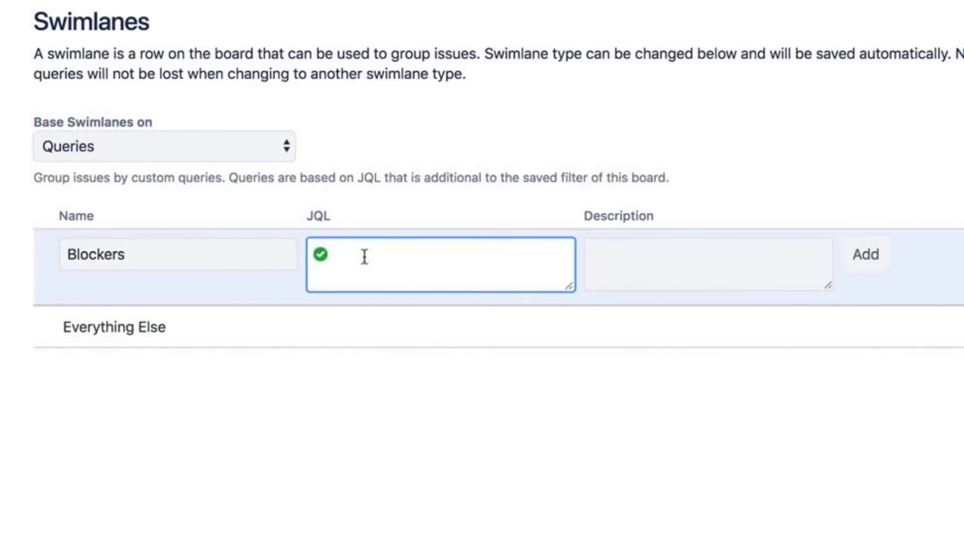
{"action": "type", "text": "prio"}
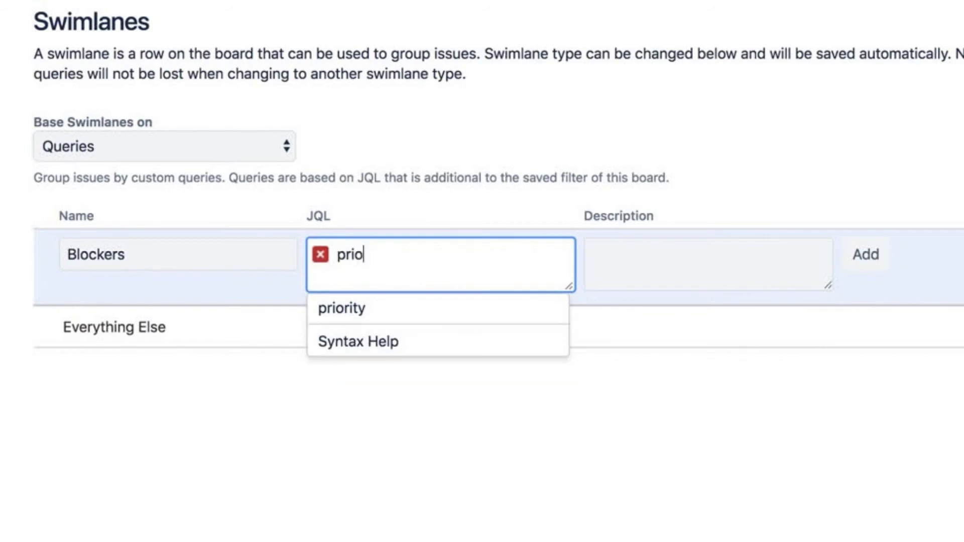
{"action": "left_click", "coordinate": [341, 308]}
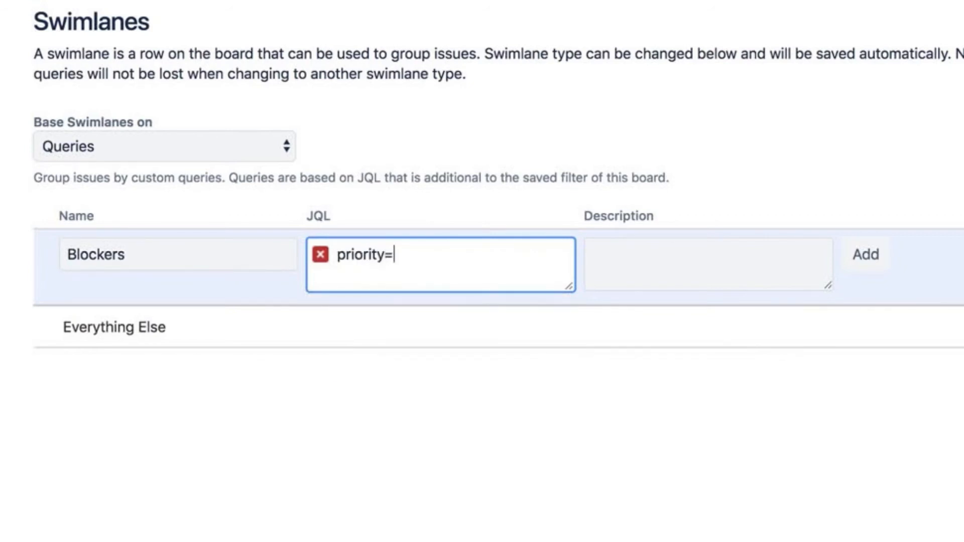
{"action": "type", "text": "blocker"}
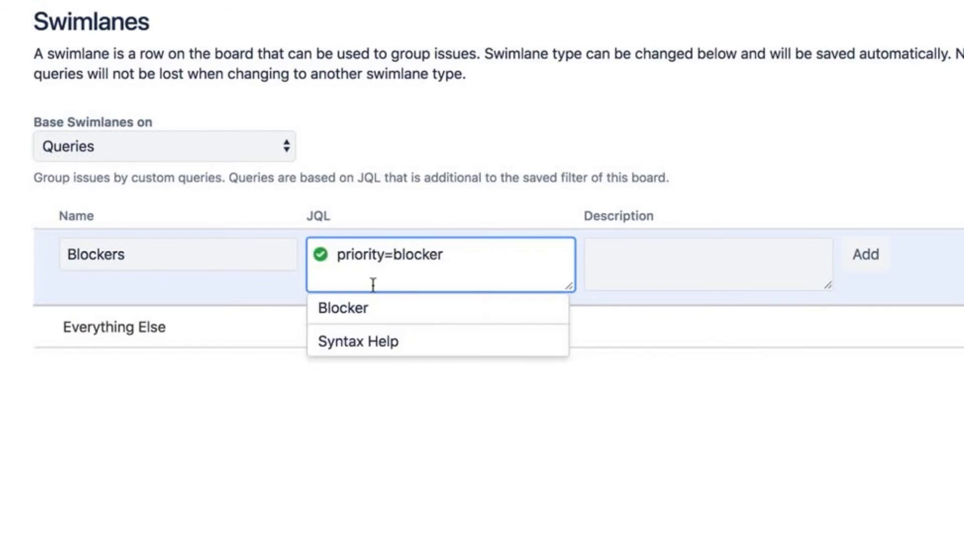
{"action": "left_click", "coordinate": [343, 308]}
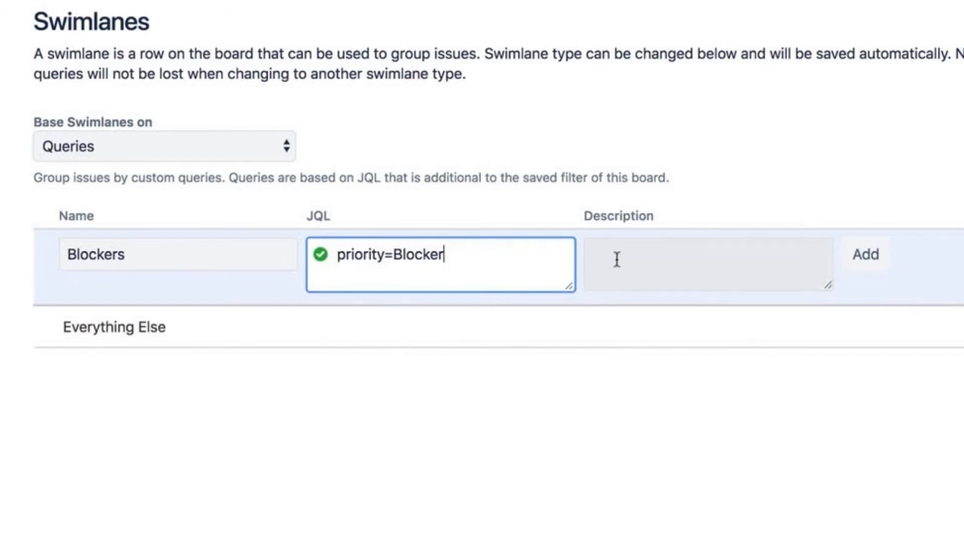
{"action": "type", "text": "Priority equals"}
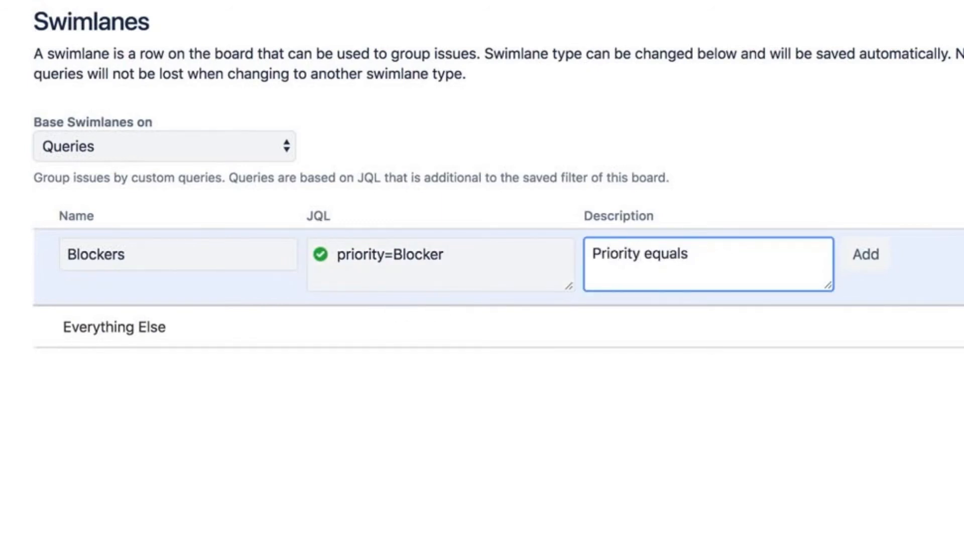